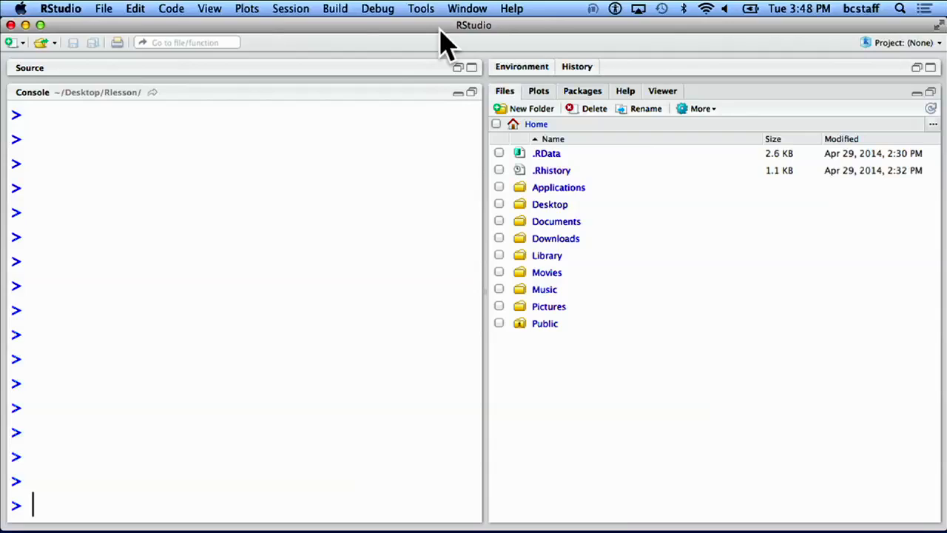
- Define v1 = c(1, 5.5, 1e2), v2 = c(0.14, 0, -2), and v3 = c(v1, v2)
text(v1)
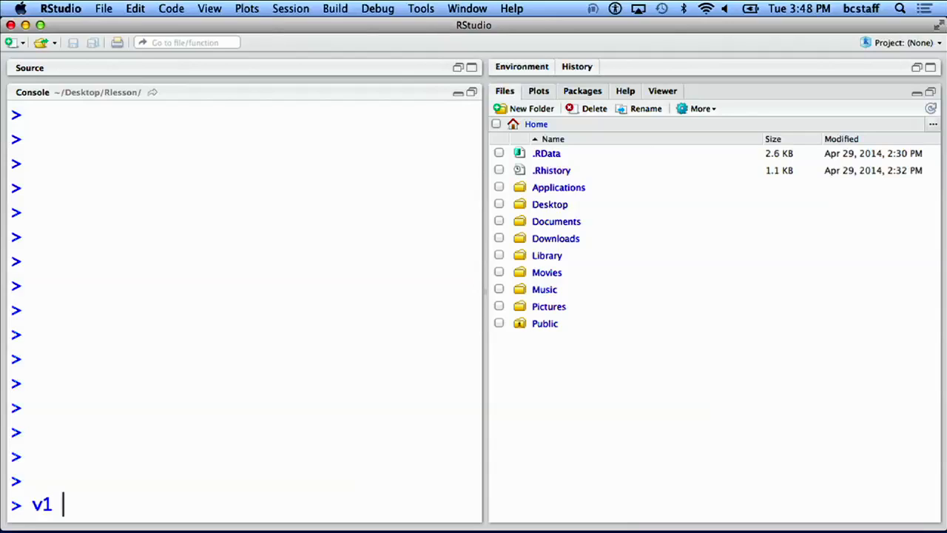
text(= c()
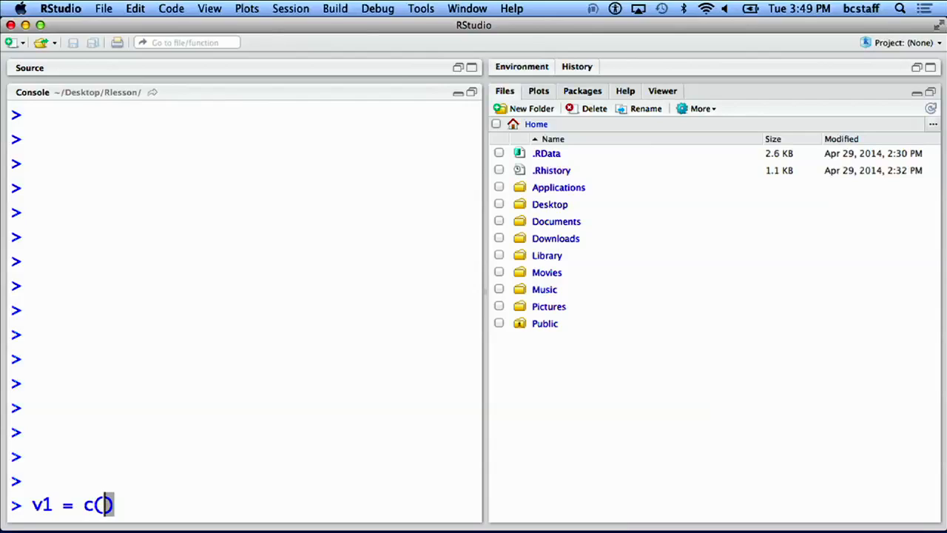
text(1, 5.5 ,)
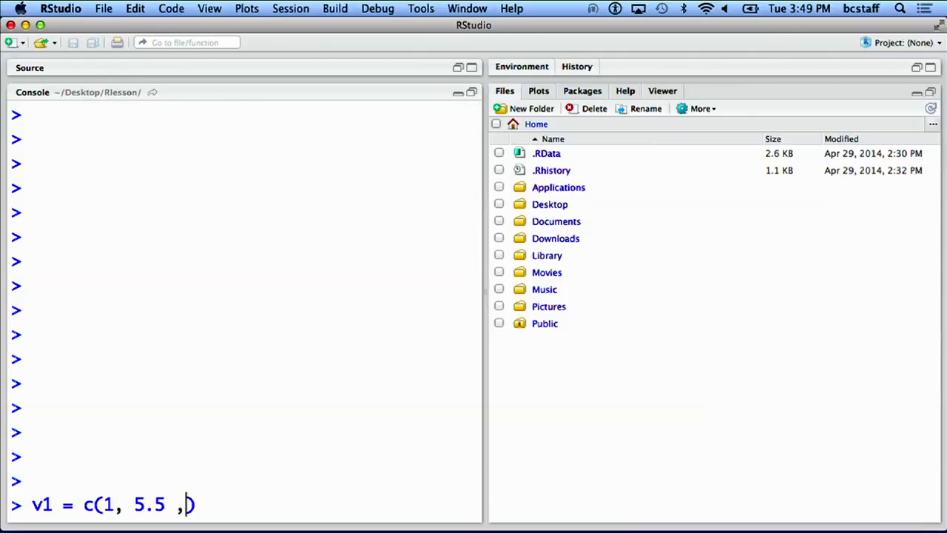
text(1e2)
text(v2 = c()
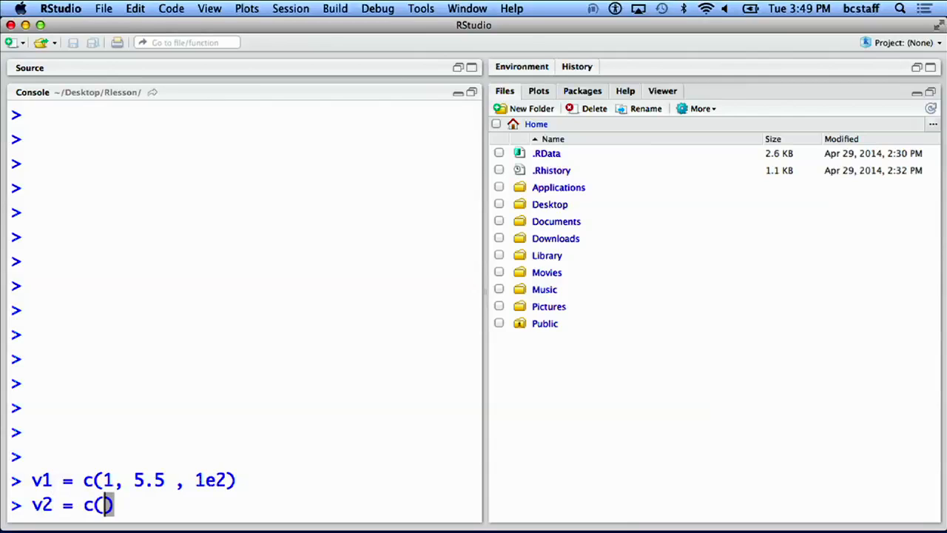
text(0.14, 0)
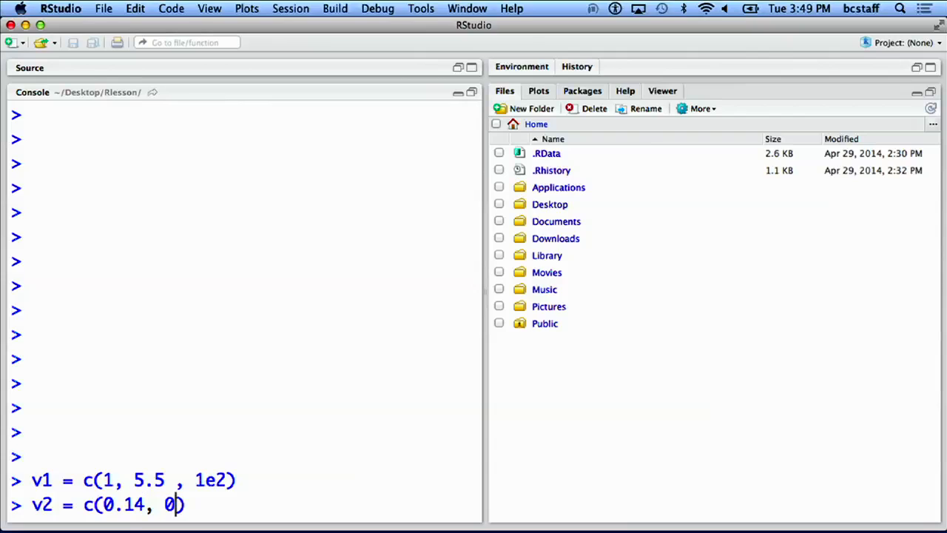
text(, -2))
text(v3 = c(v1, )
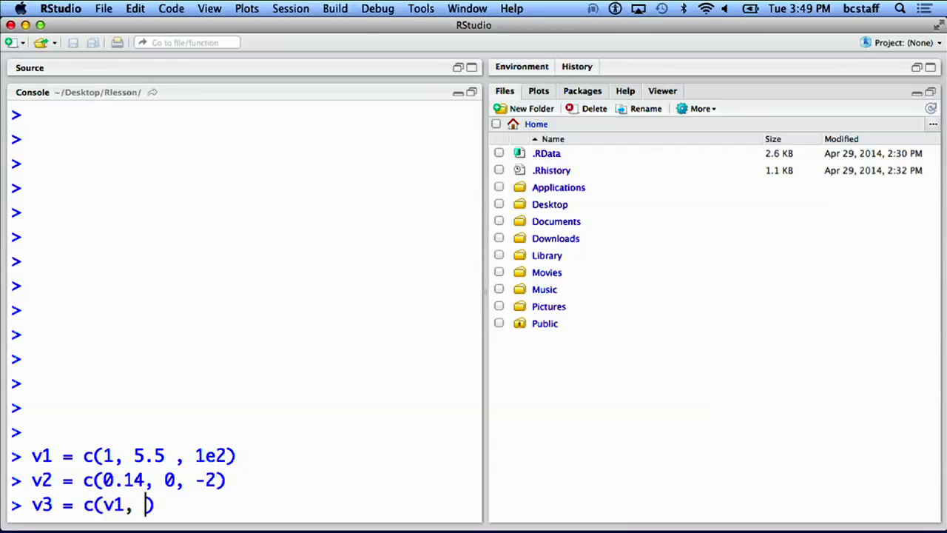
text(v2)
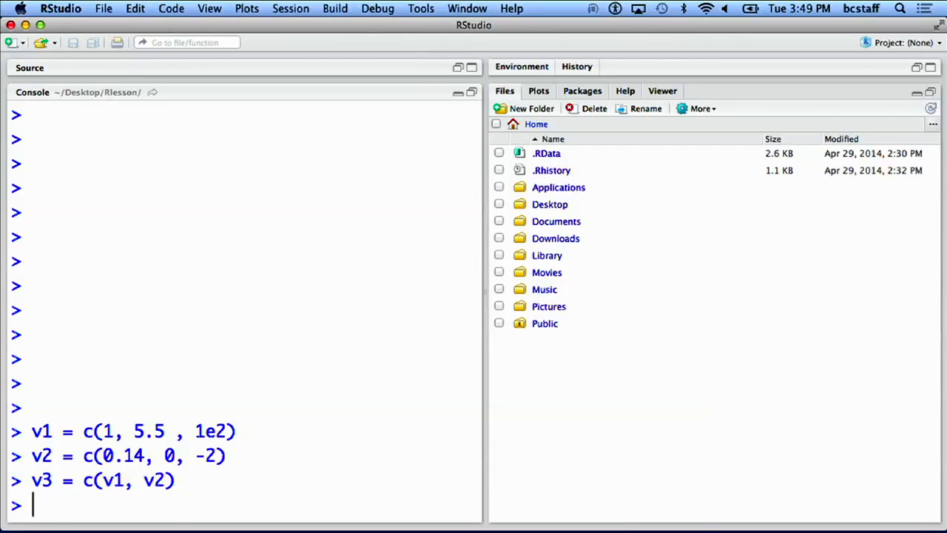
text(v)
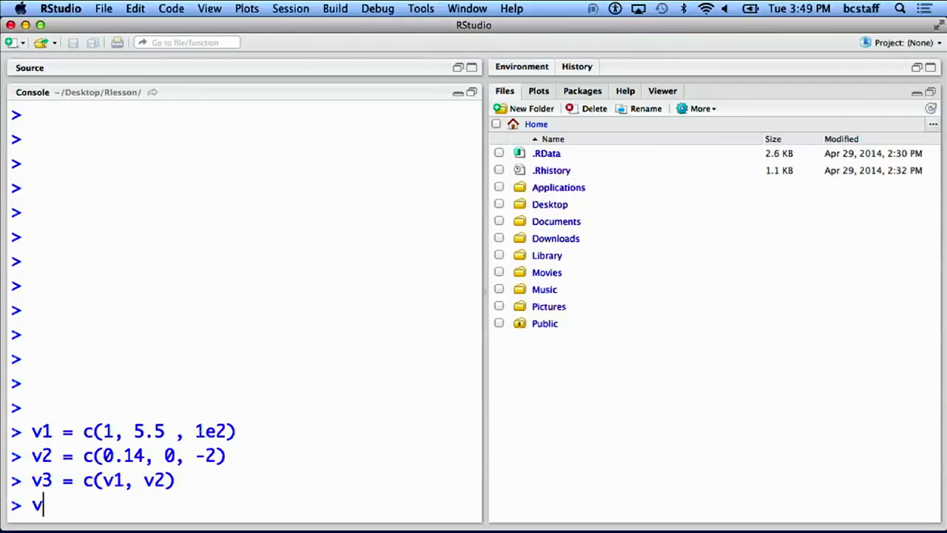
- Index v3[2] and v3[c(2,3)], then store the 5.5 and 100 pair as v3_sub
text(3)
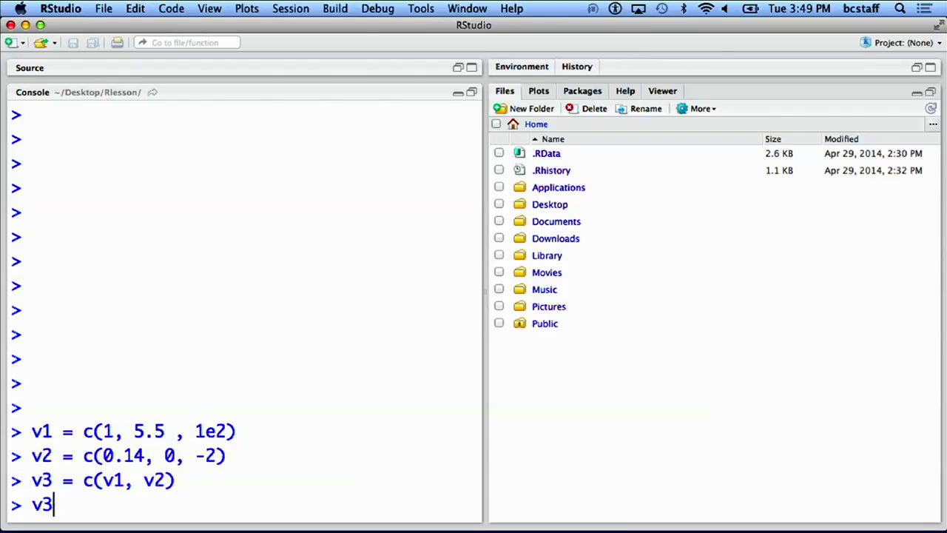
text([])
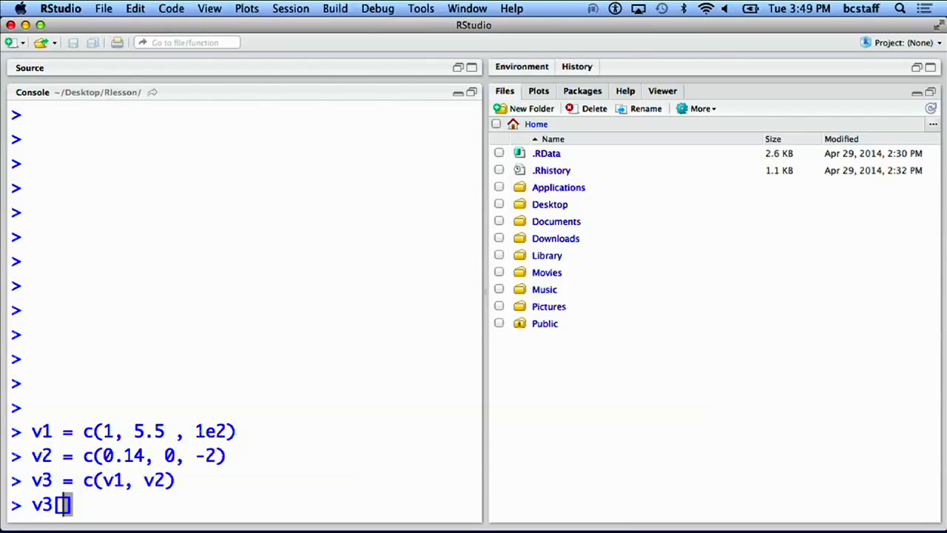
text(2)
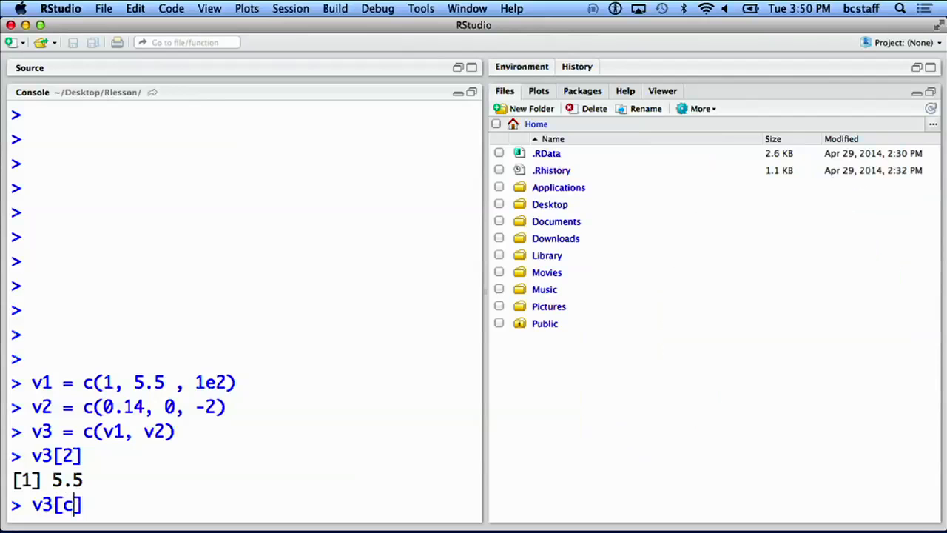
text((2,3)
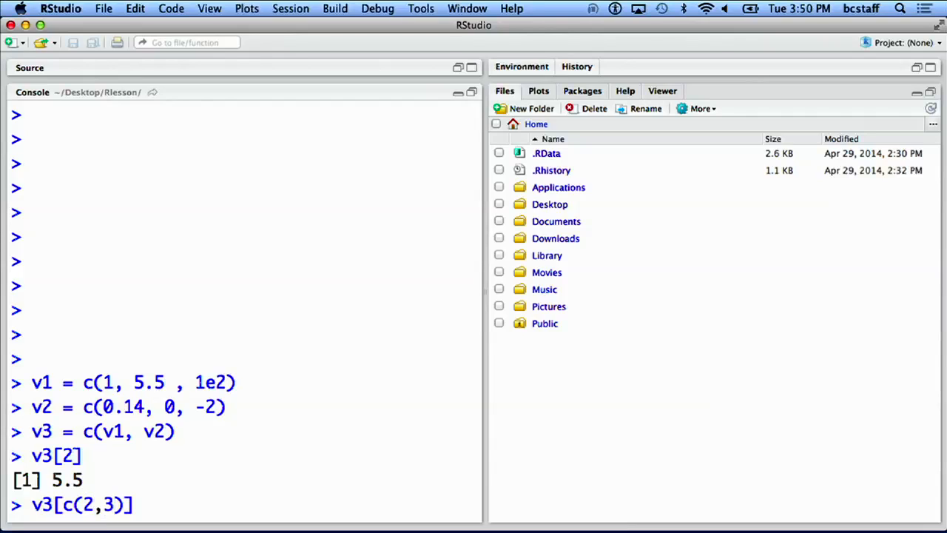
key(enter)
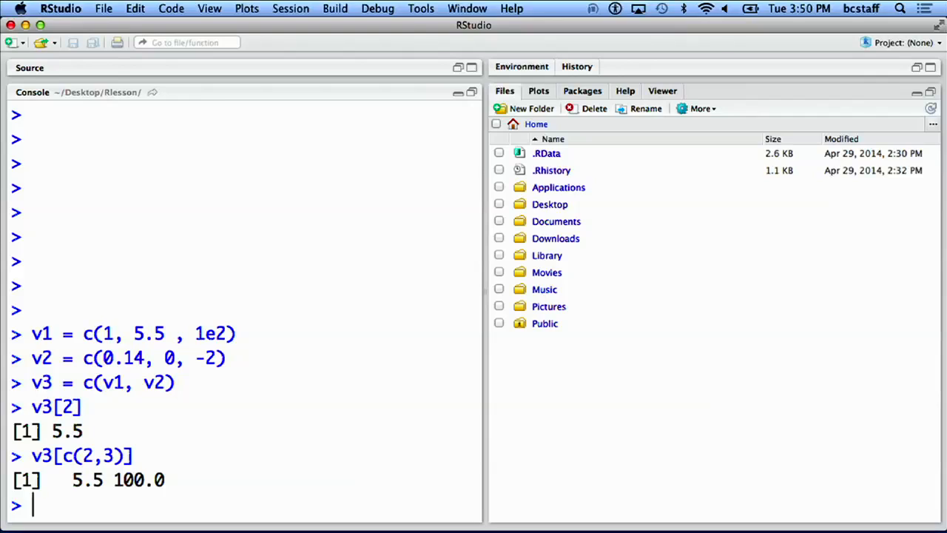
text(v3_sub =)
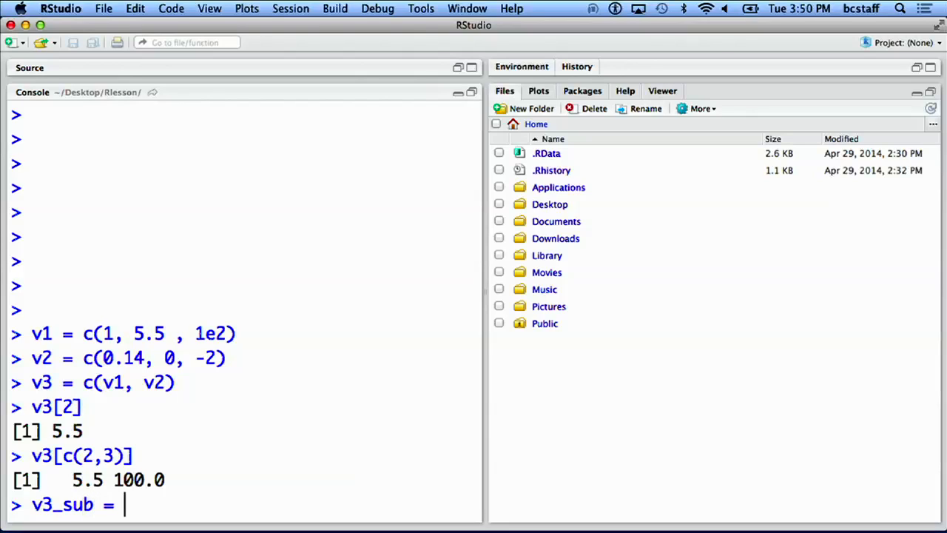
text(v3[c(2,3)
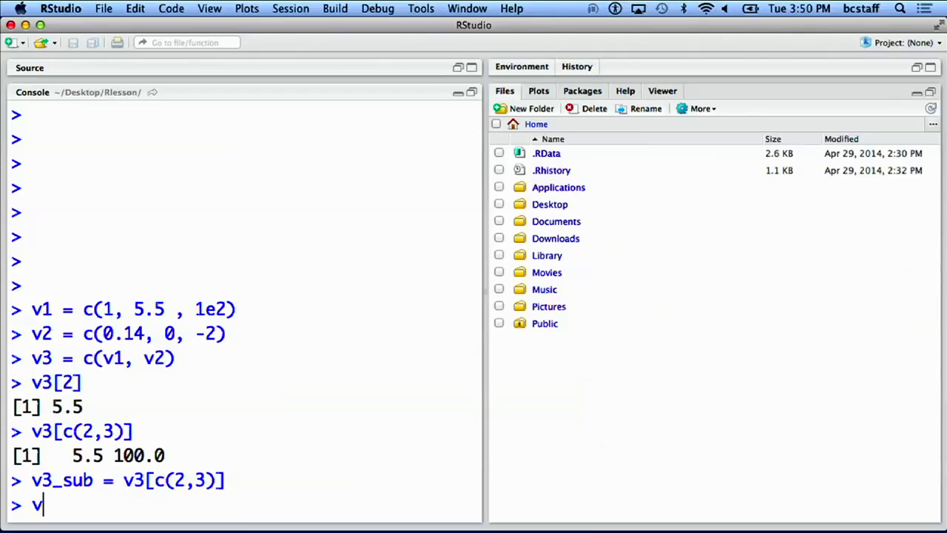
- Compute v1 + 2 to get 3, 7.5 and 102, then clear the console
text(1 + 2)
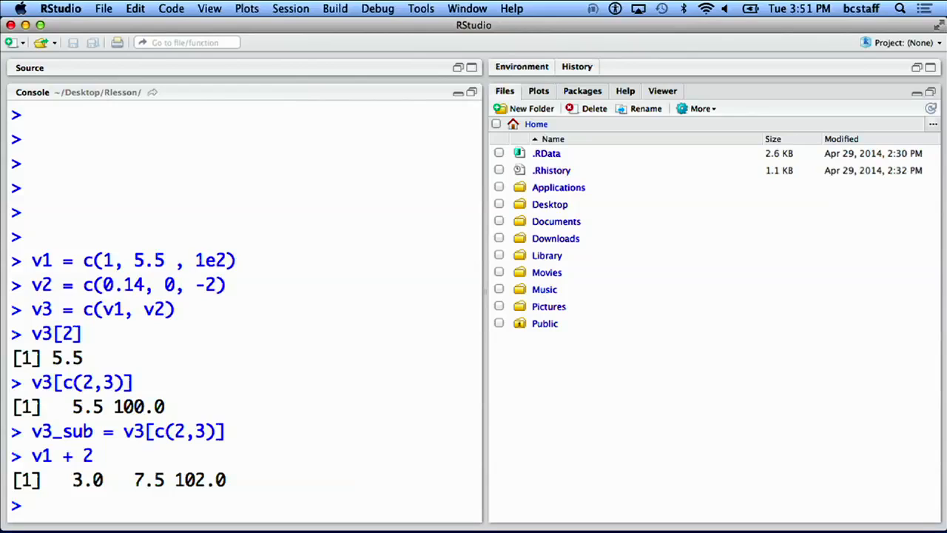
text(sin)
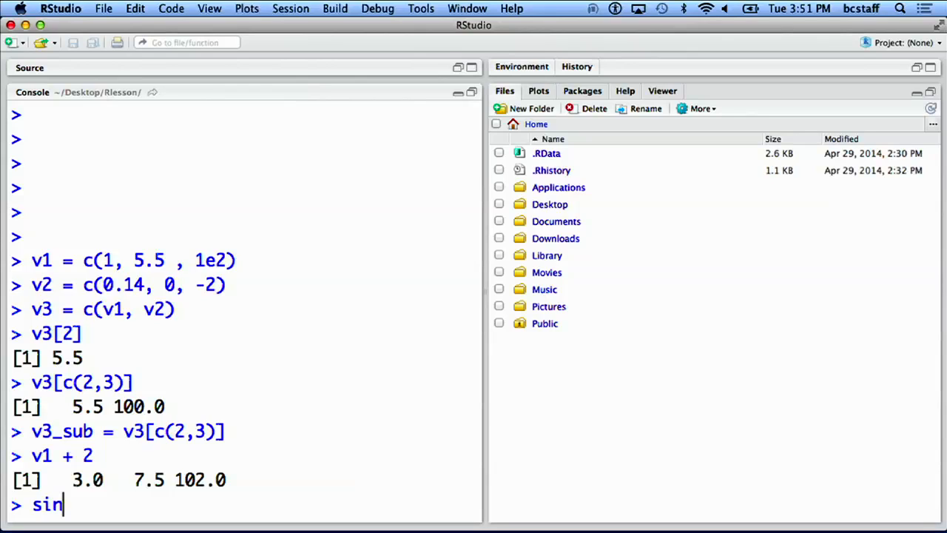
text((v)
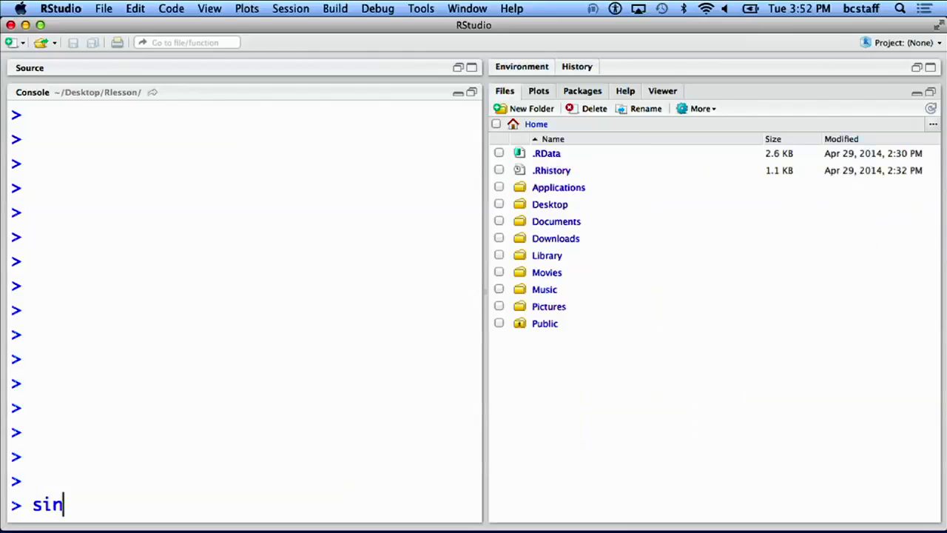
- Run sin(v1[2]) and sin(v1)[2], both returning -0.7055403
text((v))
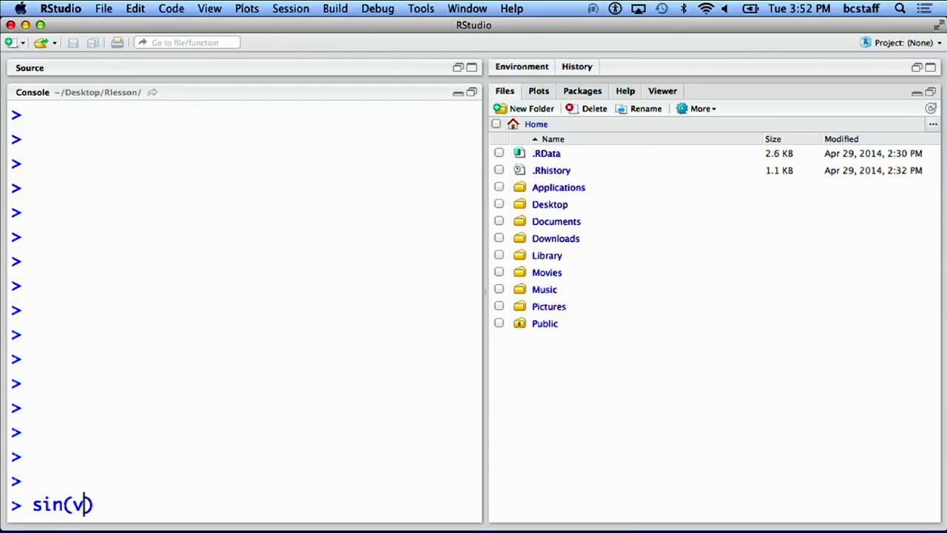
text(1[)
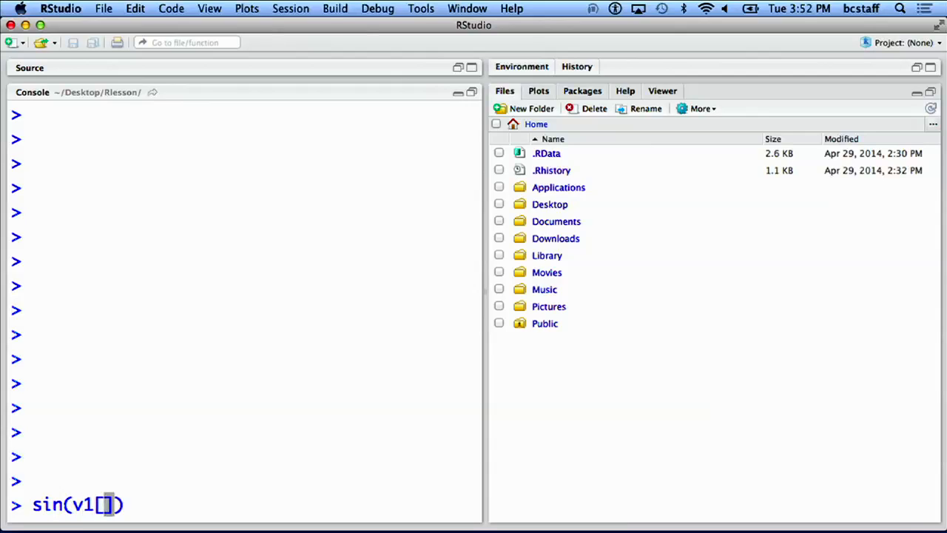
text(2)
text(sin)
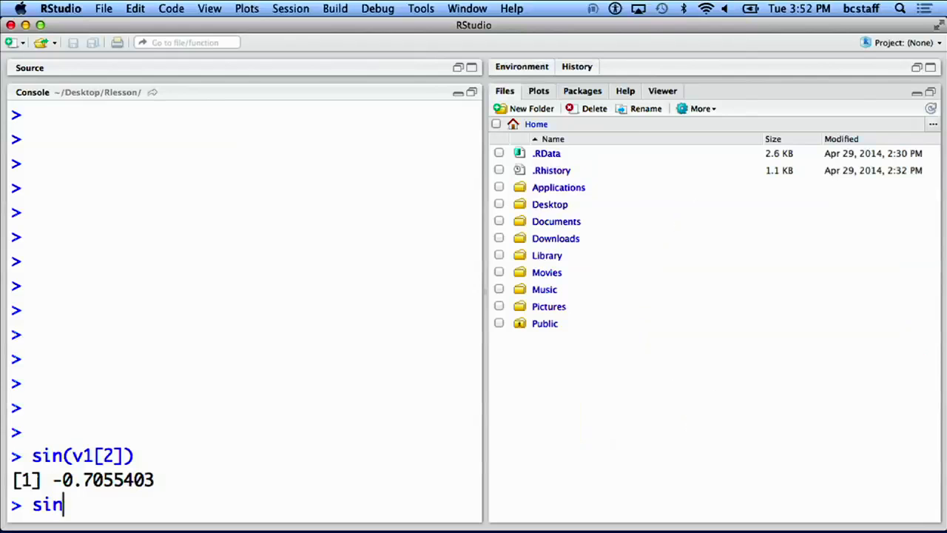
text((v)
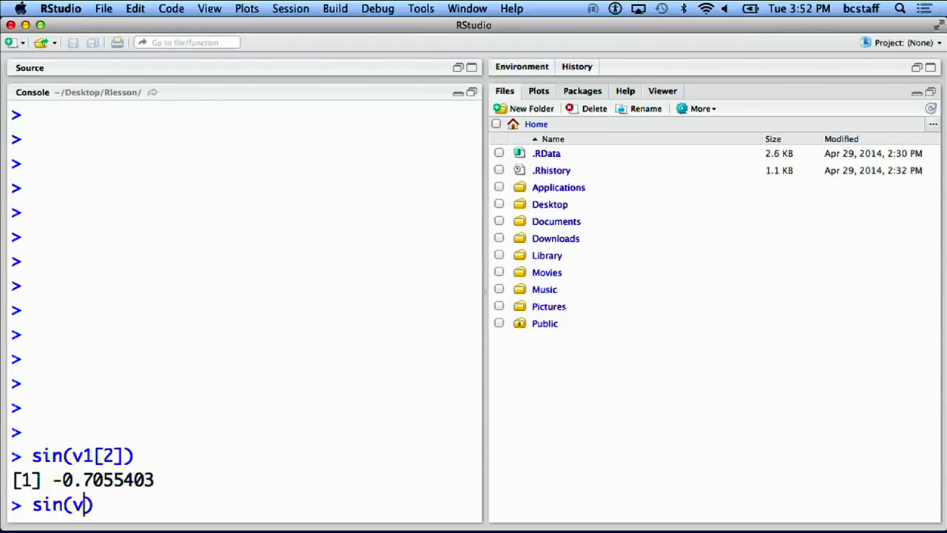
text(1)
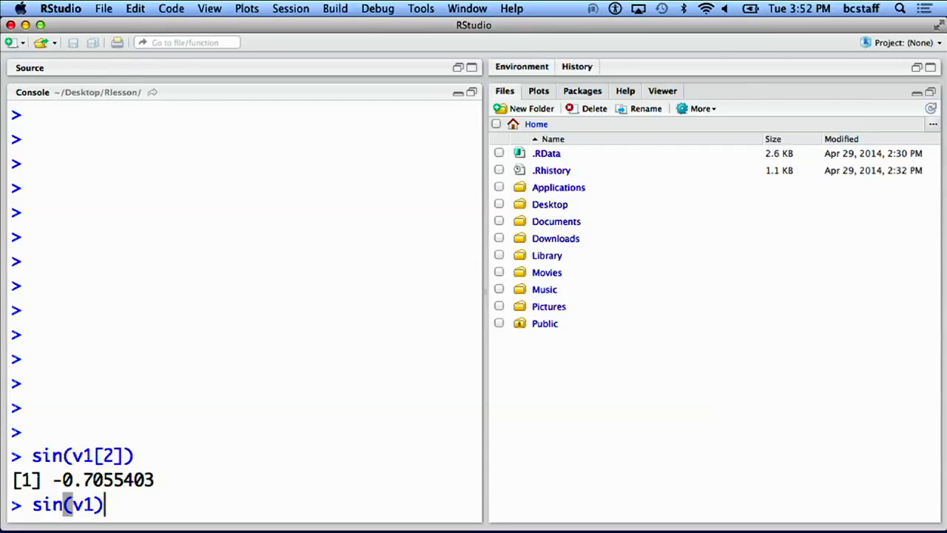
text([2)
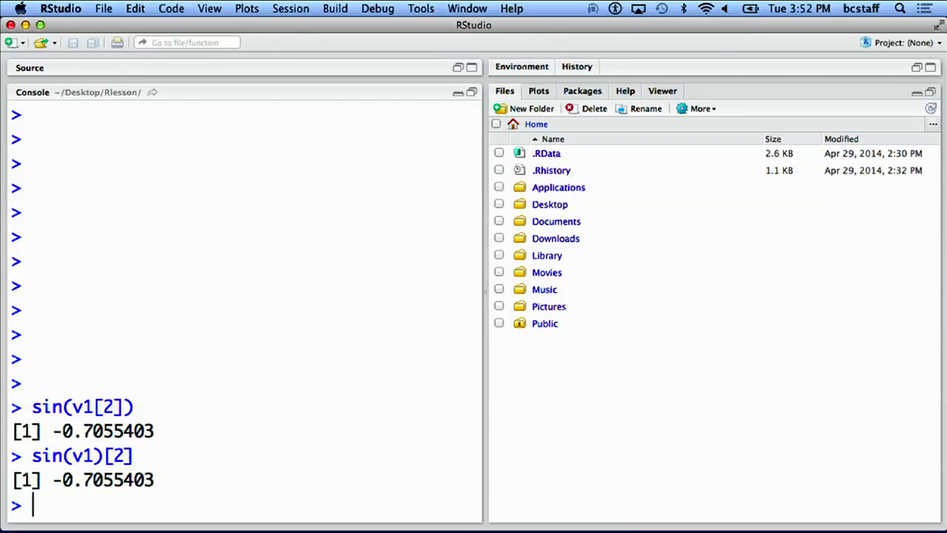
text(v1 * v2)
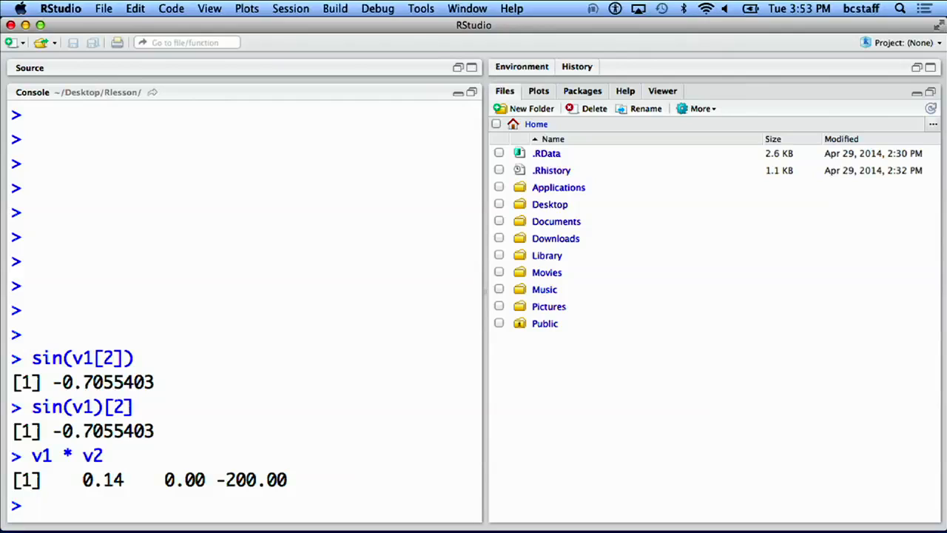
- Print v1 and v2, then compute their dot product v1 %*% v2 = -199.86
text(v1)
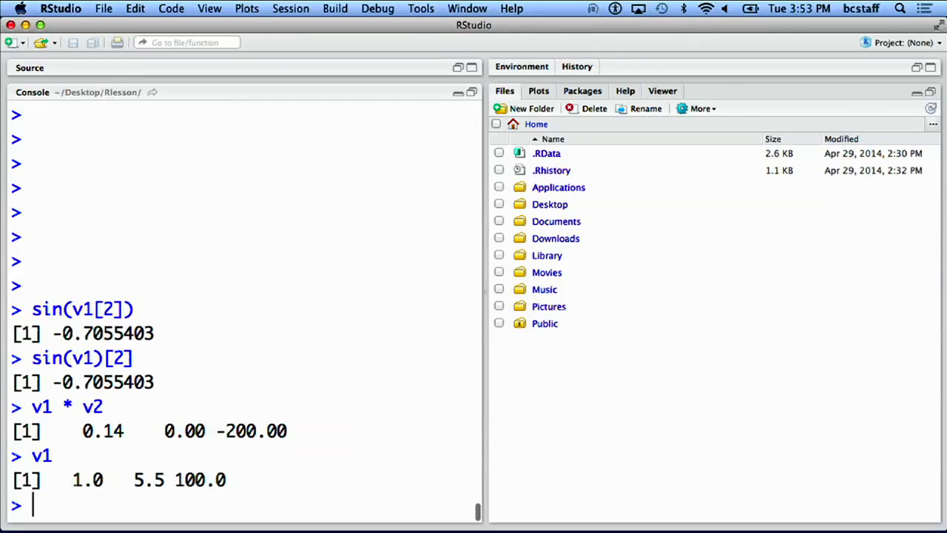
text(v2)
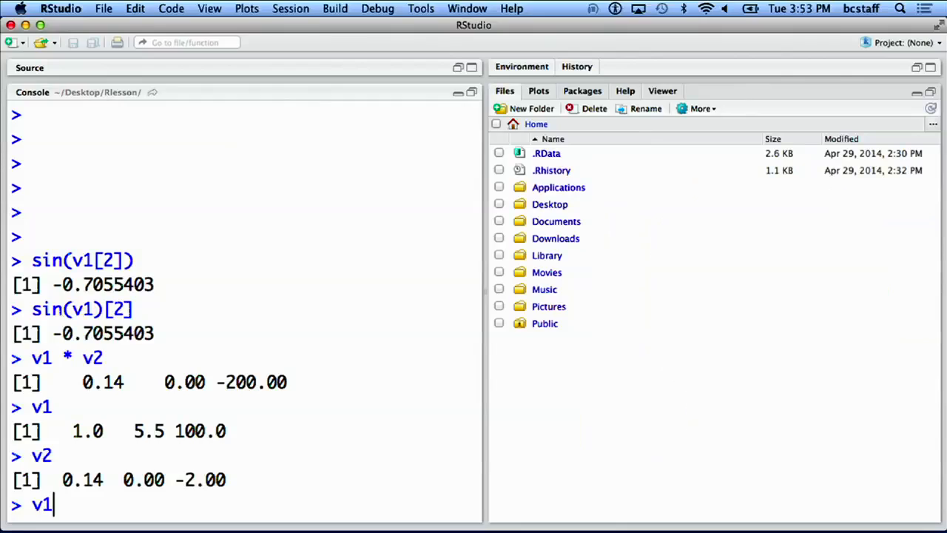
text(%*% v)
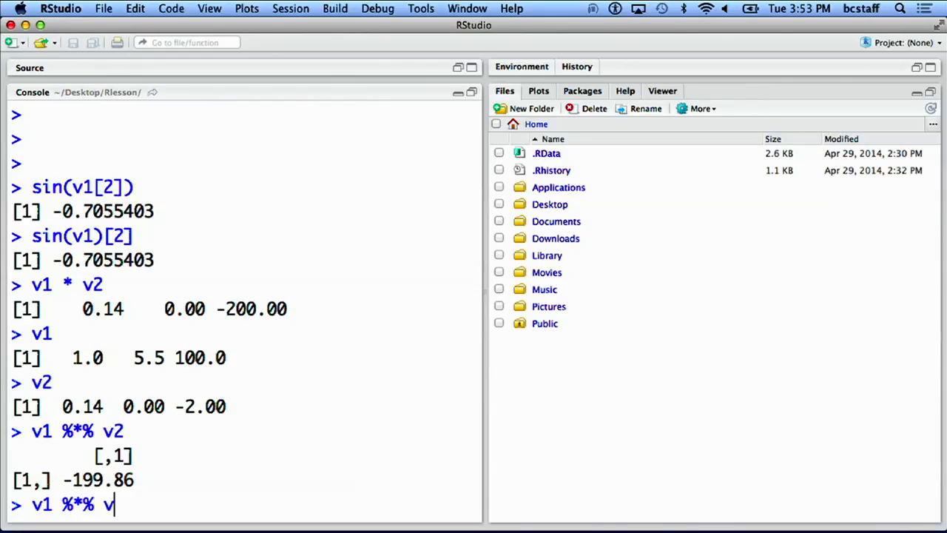
text(2)
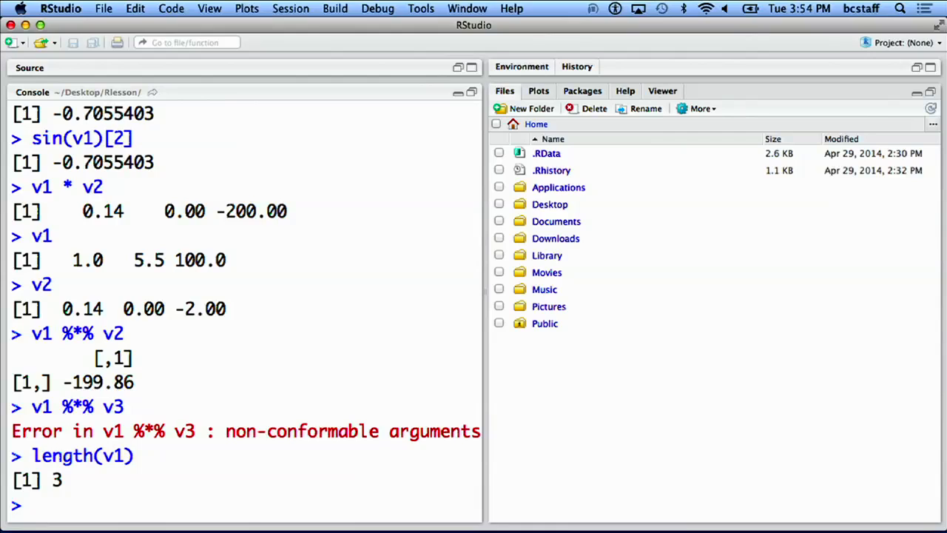
- Check length(v1) = 3 and length(v3) = 6, then try chv2 + 10
text(length())
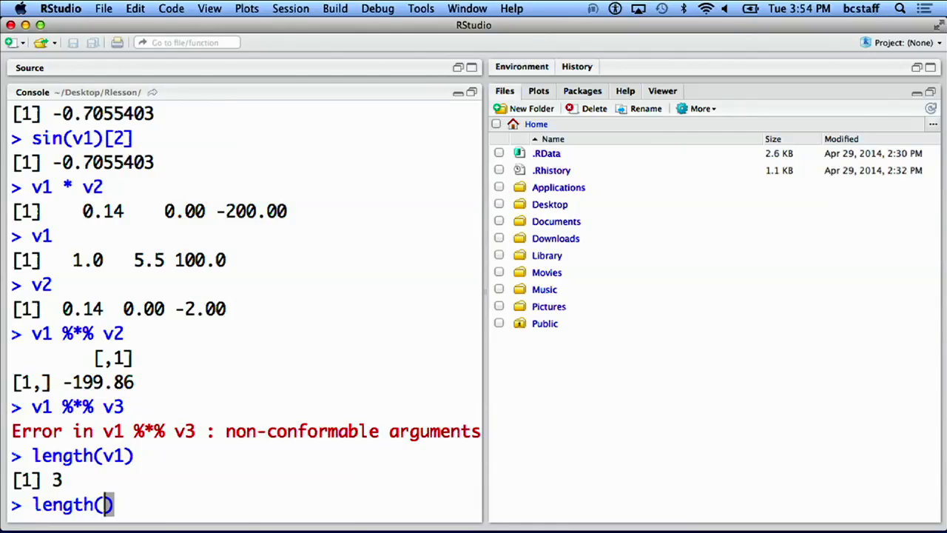
text(v3)
key(Return)
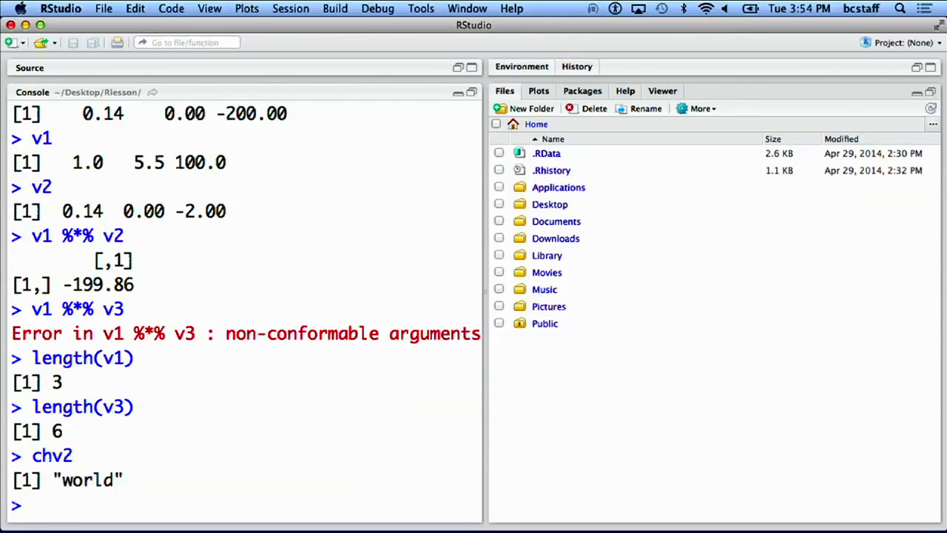
text(chv2 + 10)
text(class)
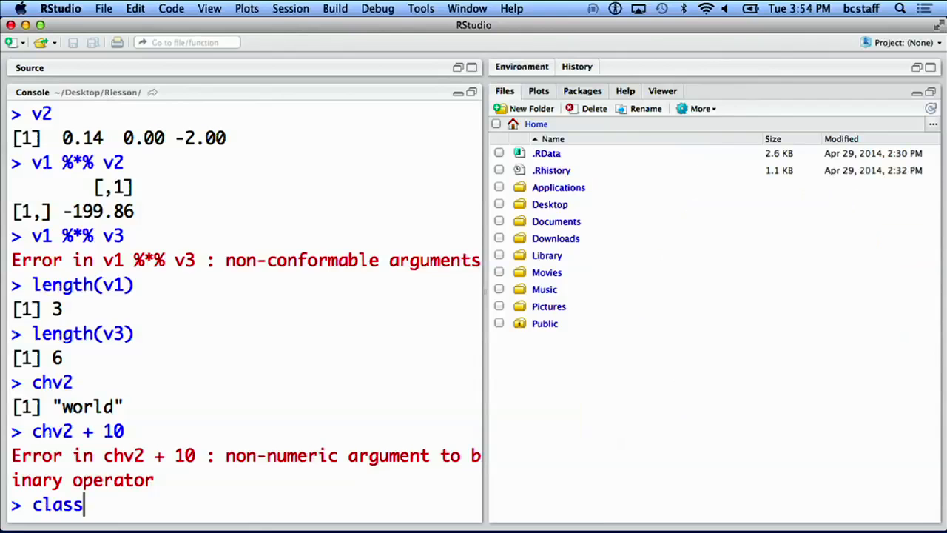
- Run class(v2) and class(chv2), returning "numeric" and "character"
text((v2)
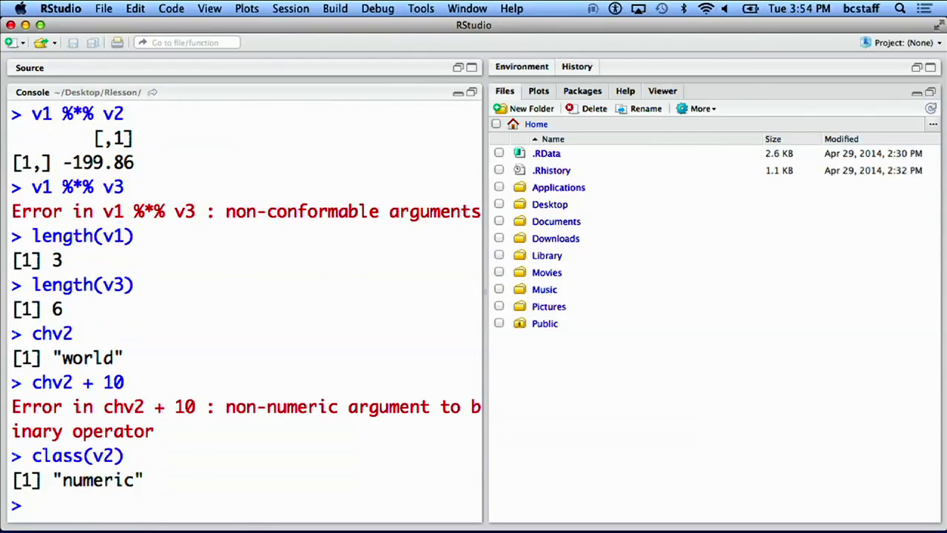
text(cla)
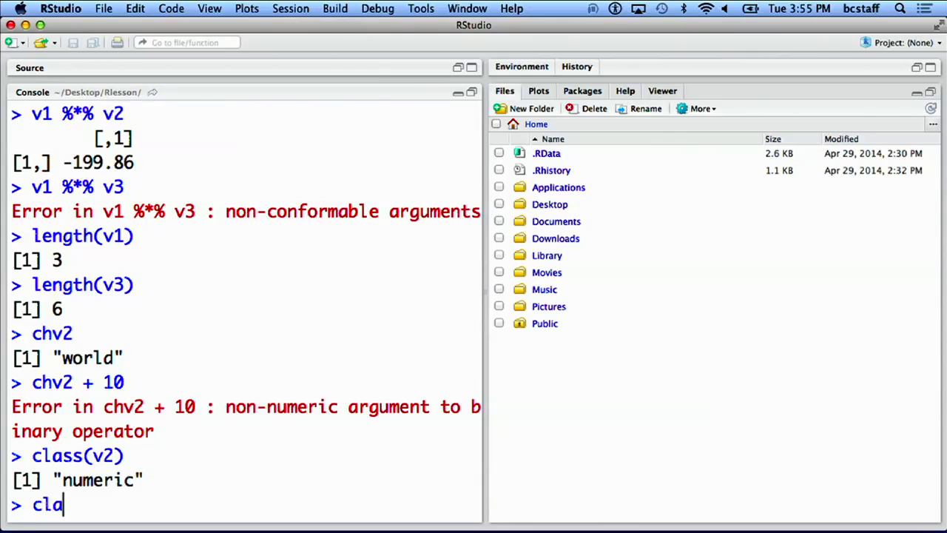
text(ss())
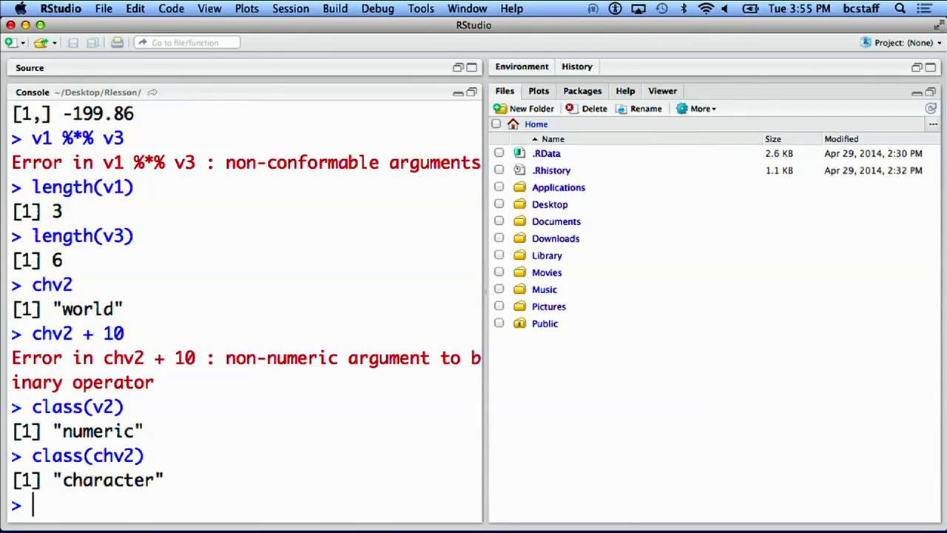
- Define v4 = c("10", "42") and try v4 / 10, which errors as non-numeric
text(v4 =)
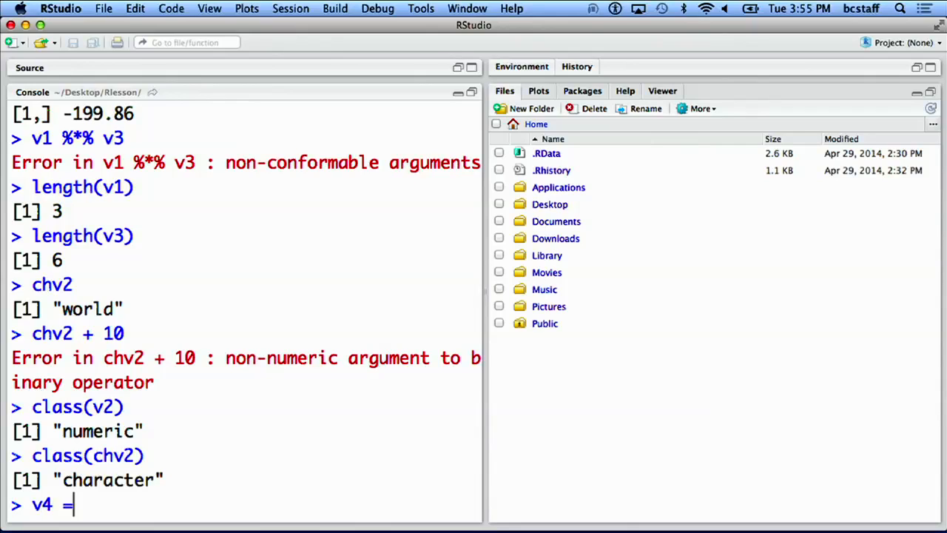
text(c())
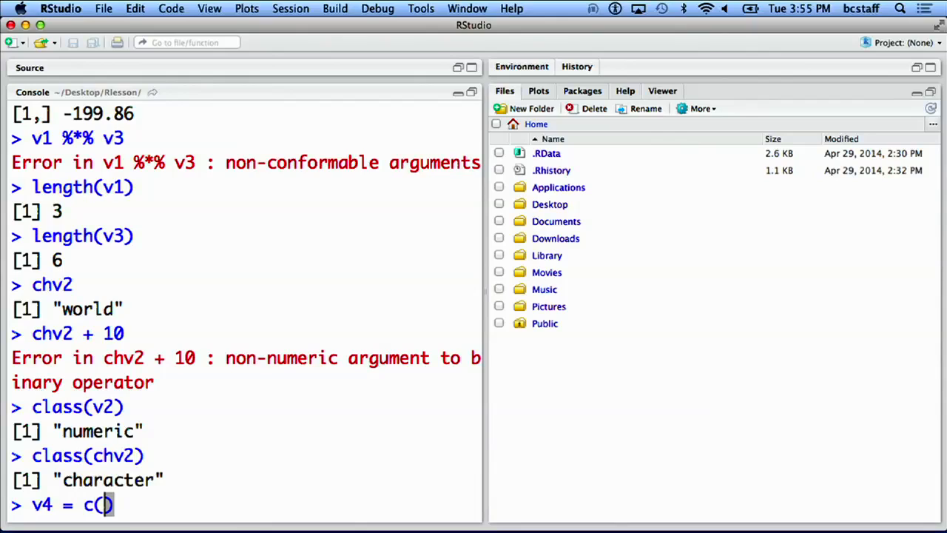
text("10,")
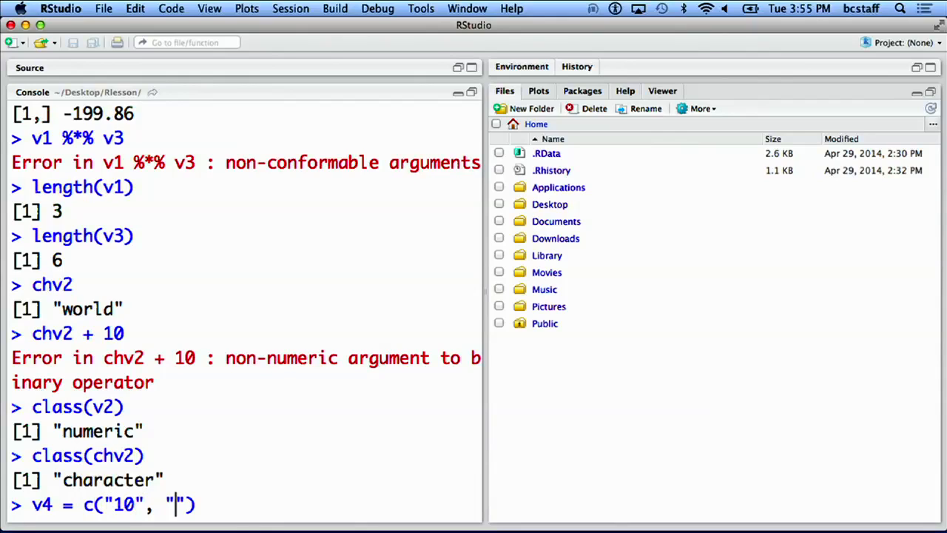
text(42)
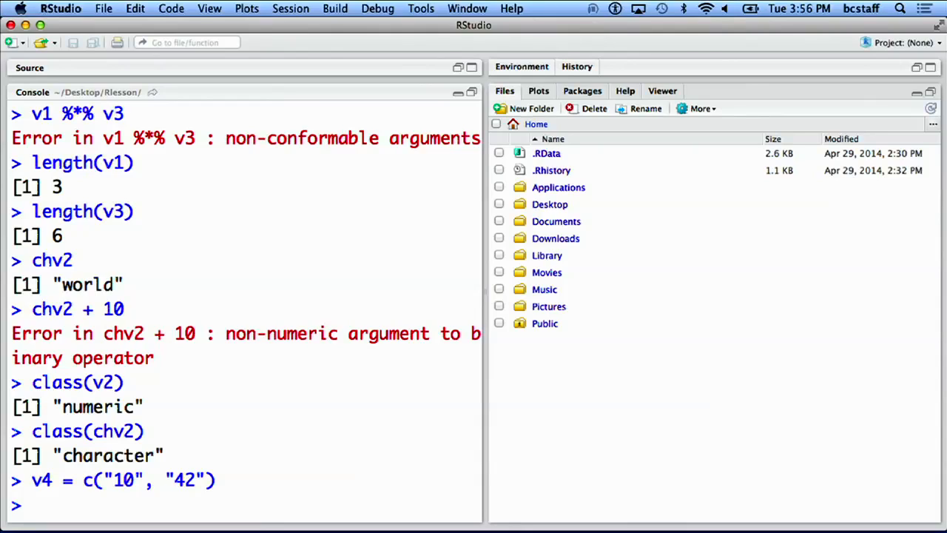
text(v4 / 10)
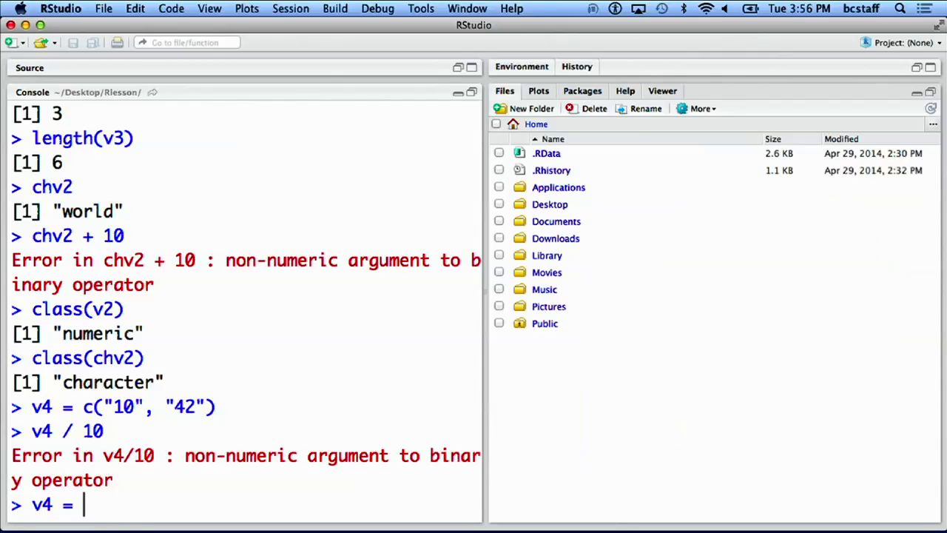
- Convert v4 with as.numeric, check class(v4), and compute v4 / 10 giving 1.0 and 4.2
text(as.numeric(v4)
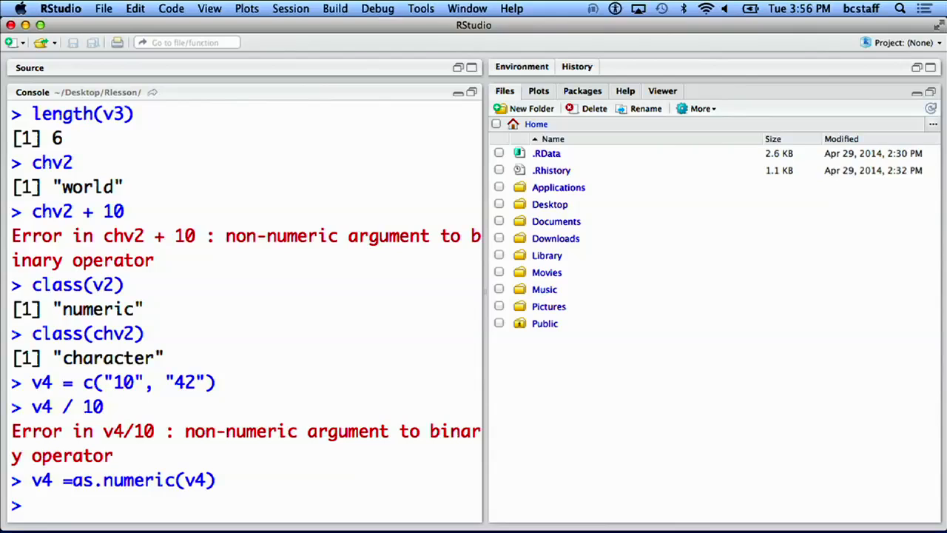
text(class(v4)
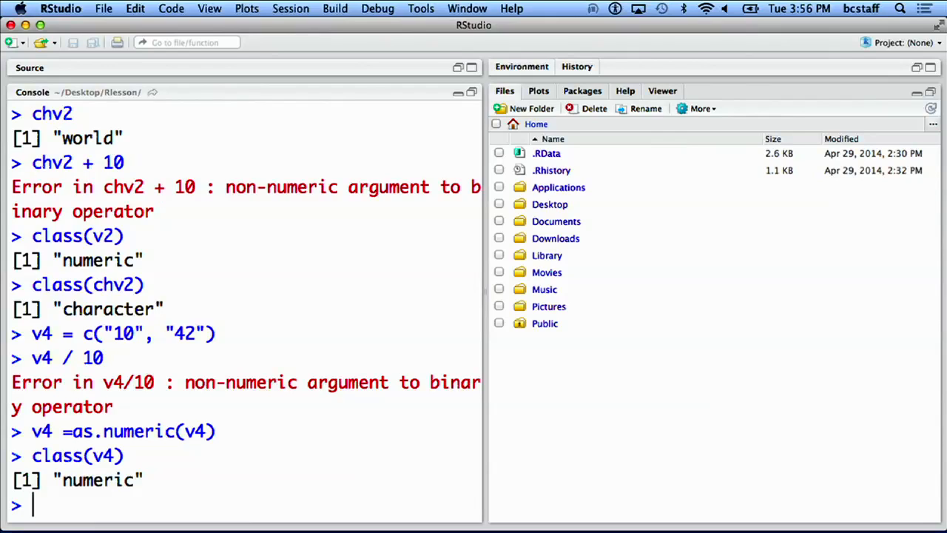
text(v4)
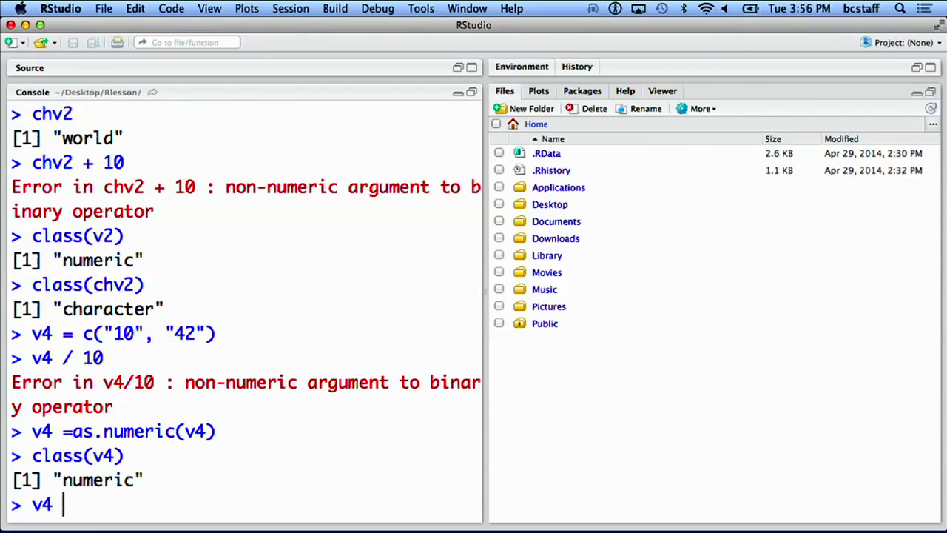
text(/ 10)
text(summary)
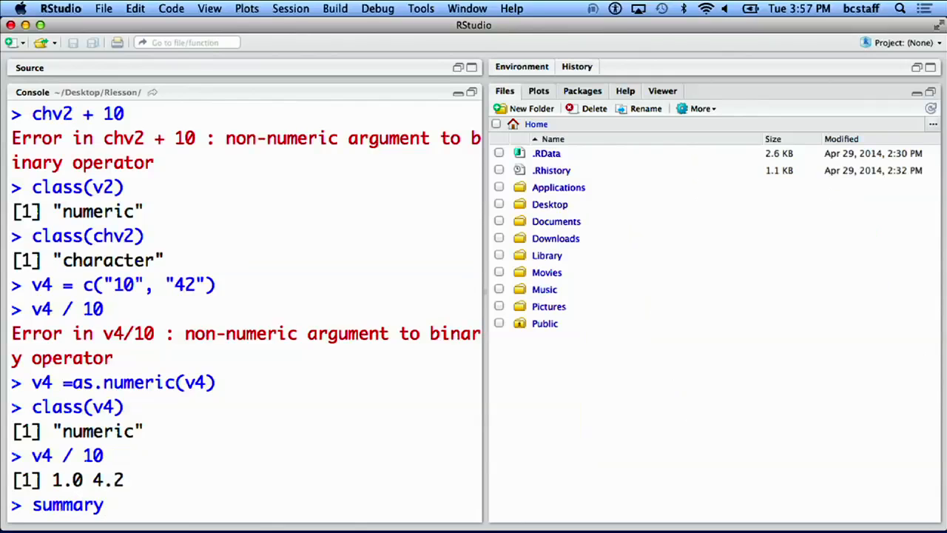
- Run summary(v3) (min -2, median 0.57, mean 17.44, max 100) and summary(chv2)
text(())
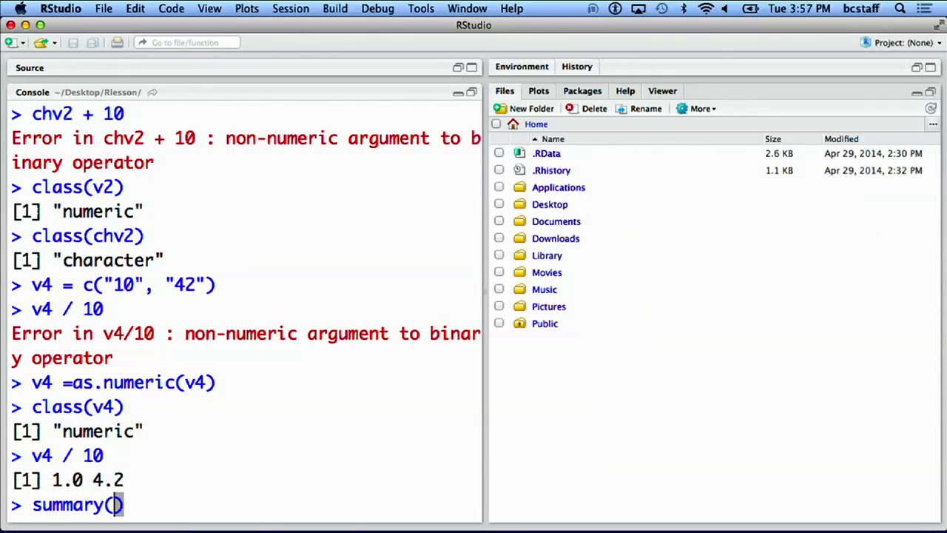
text(v3)
key(Return)
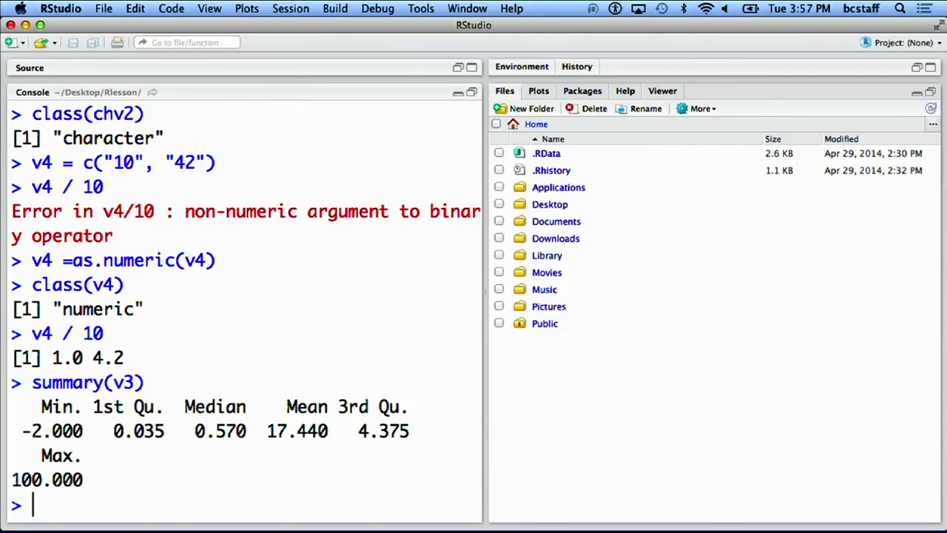
text(summary()
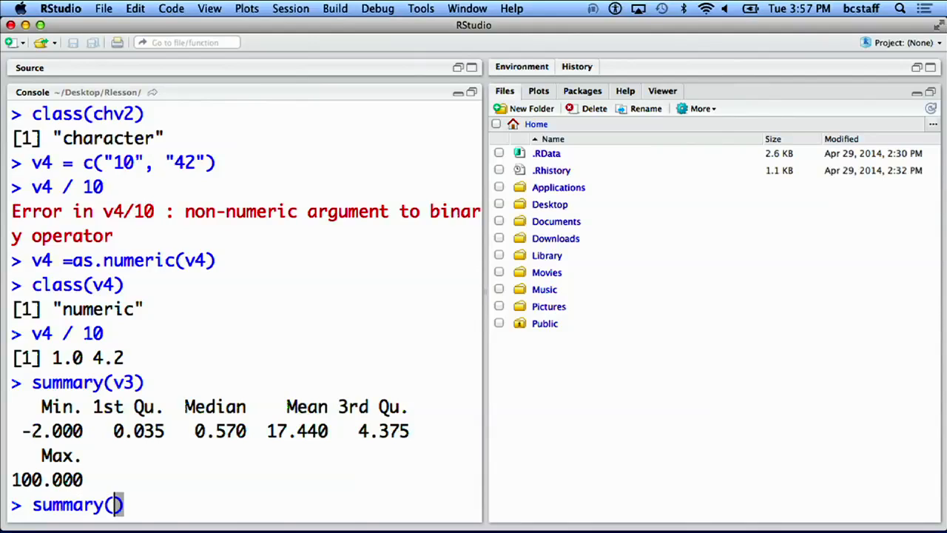
text(chv2)
text(mean()
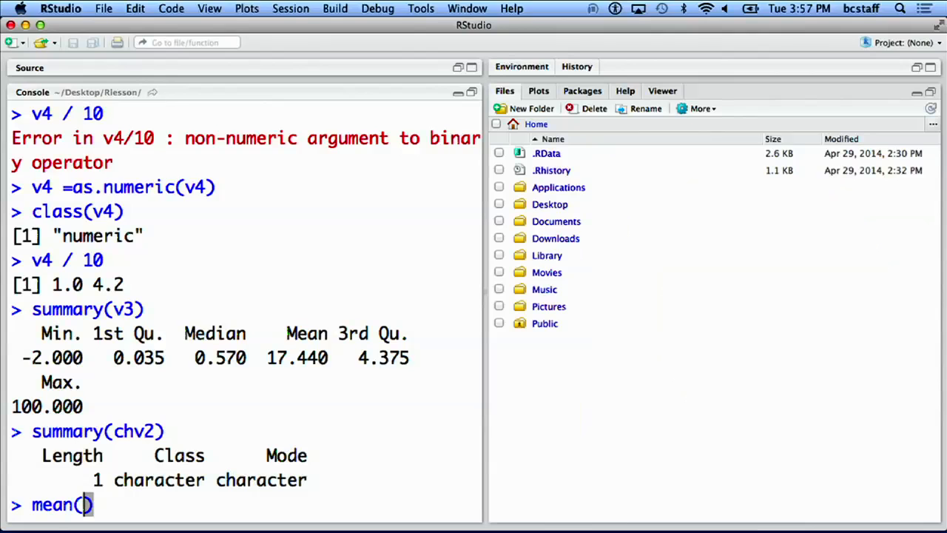
- Compute v3's mean (17.44), variance (1642.07) and quantiles
text(v3))
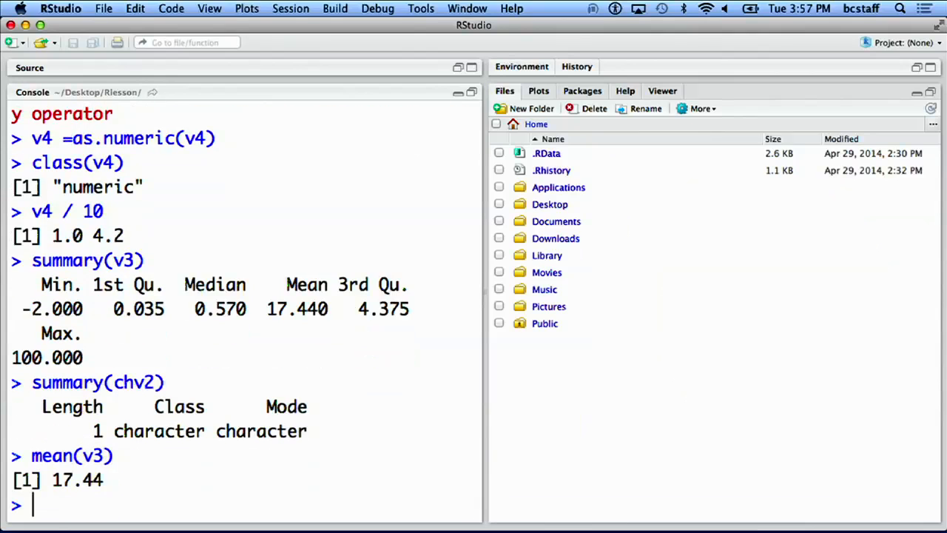
text(var()
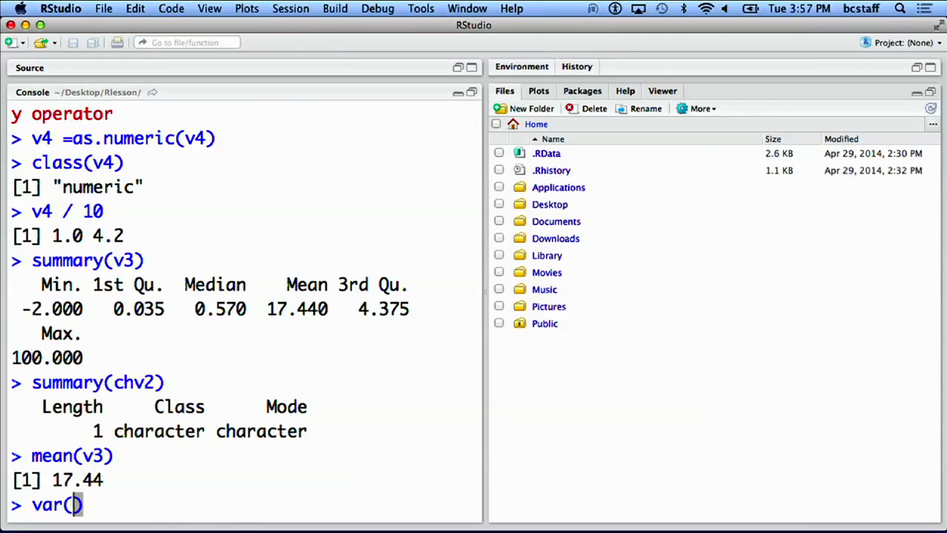
text(v3)
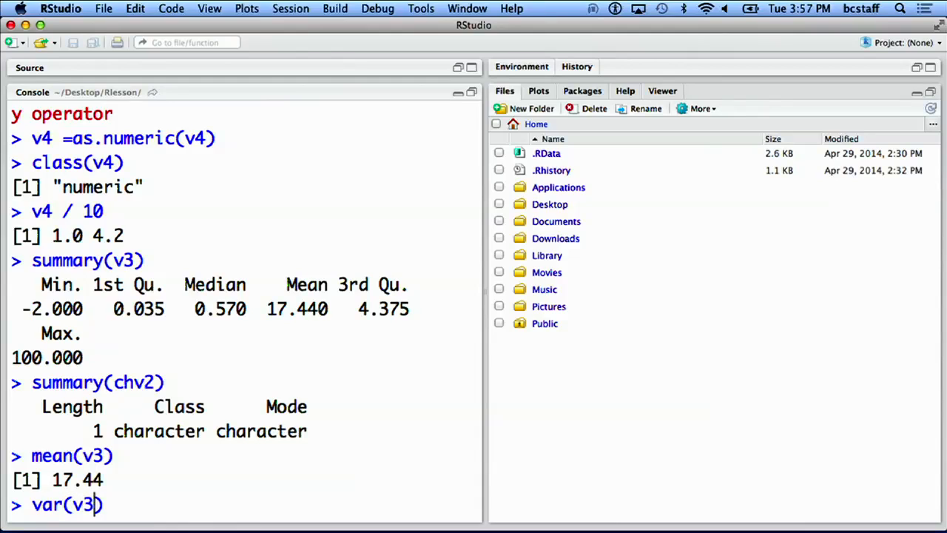
text(quantile)
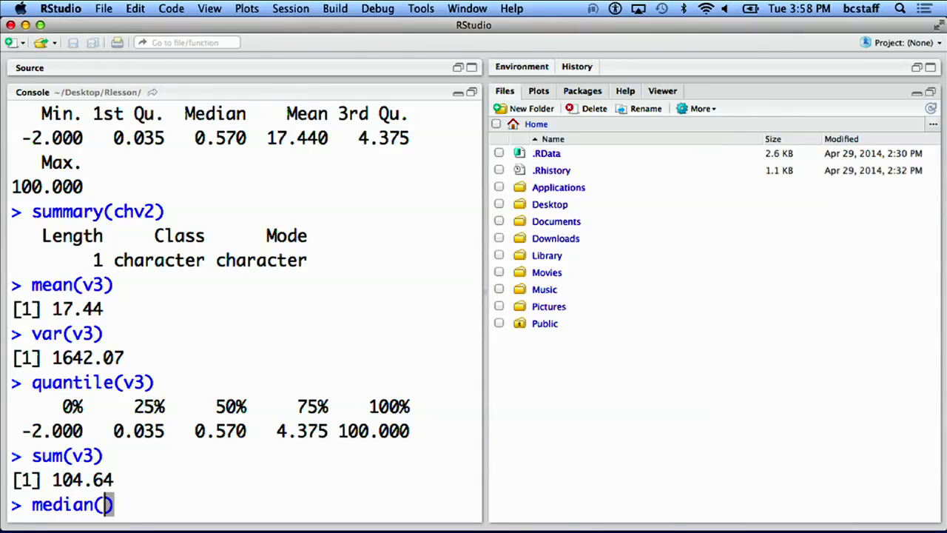
- Compute v3's median (0.57), standard deviation (40.52), maximum (100) and minimum (-2)
key(Return)
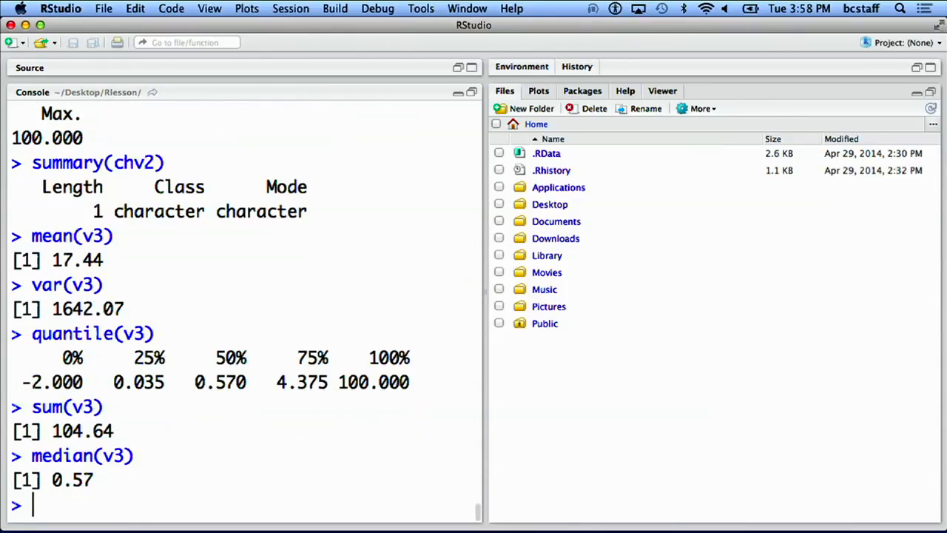
text(sd(v3)
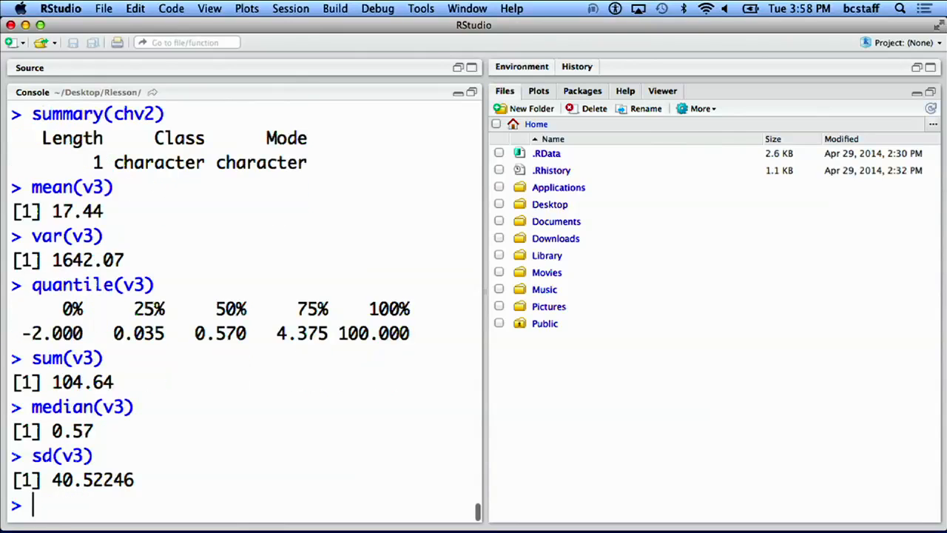
text(max(v3))
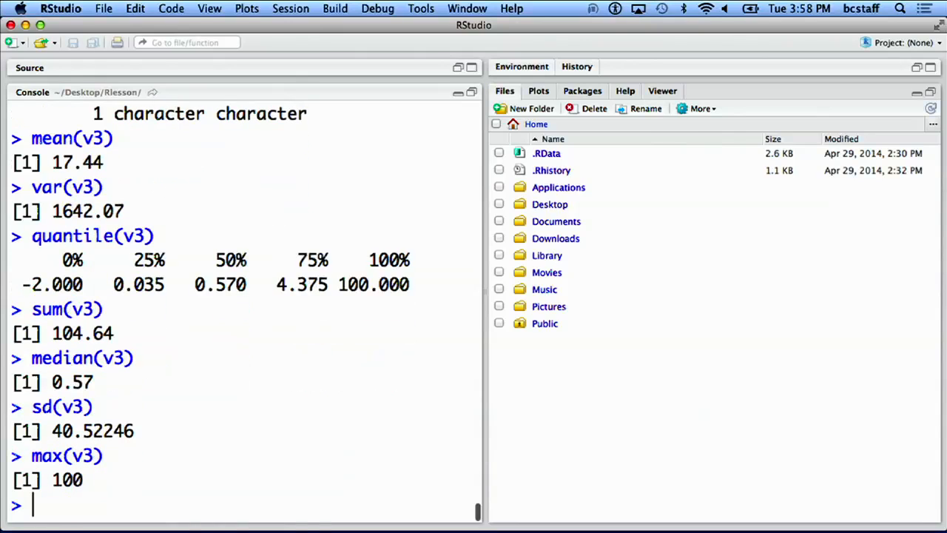
text(min(v)
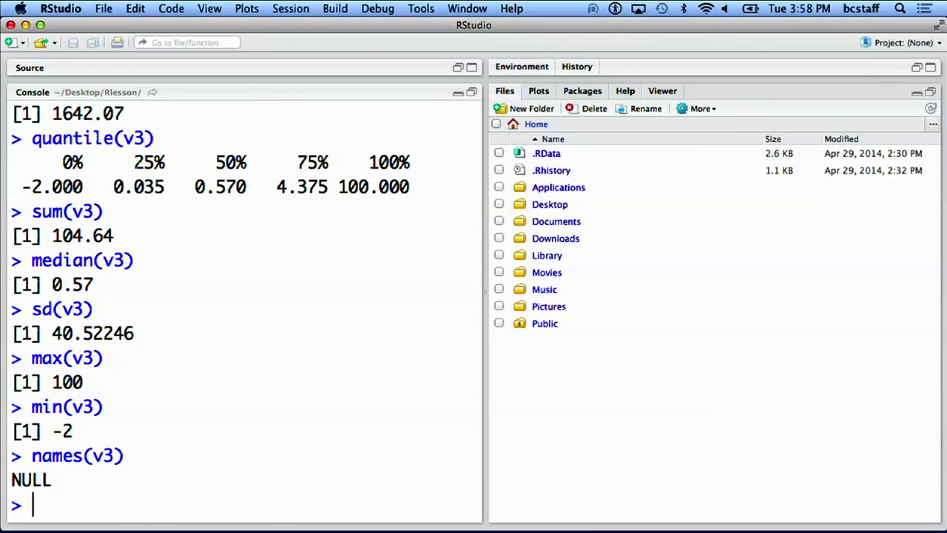
- Confirm names(v3) is NULL, then label v2's elements Cat, Dog, Rat and print it
text(names)
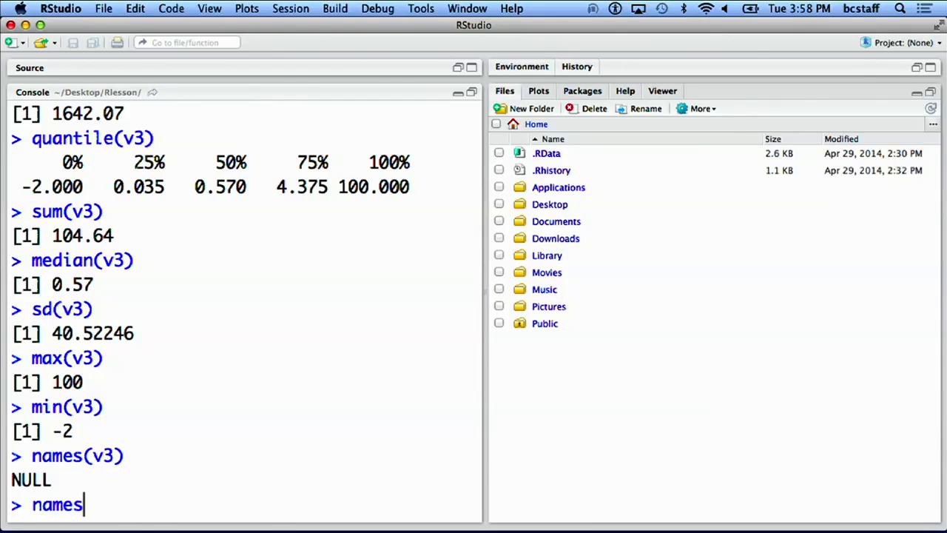
text((v2) =)
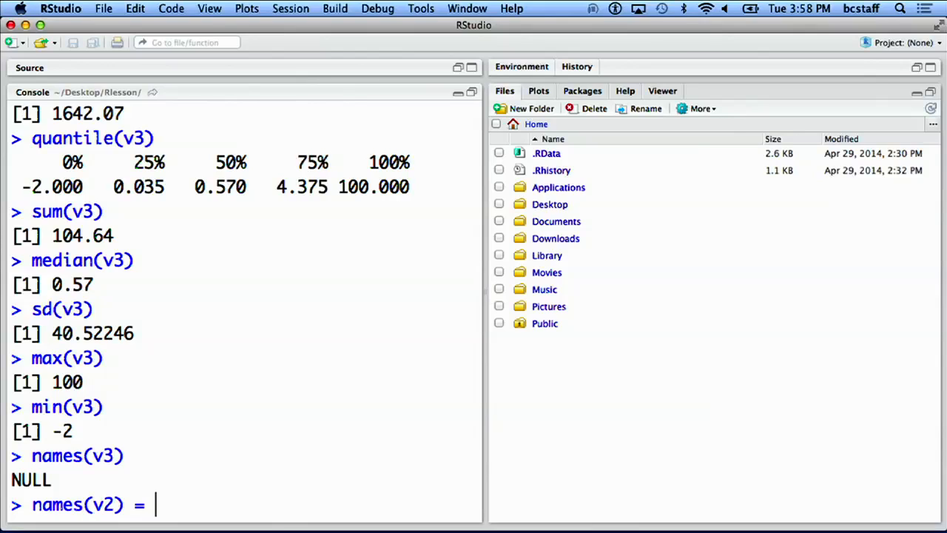
text(c(""))
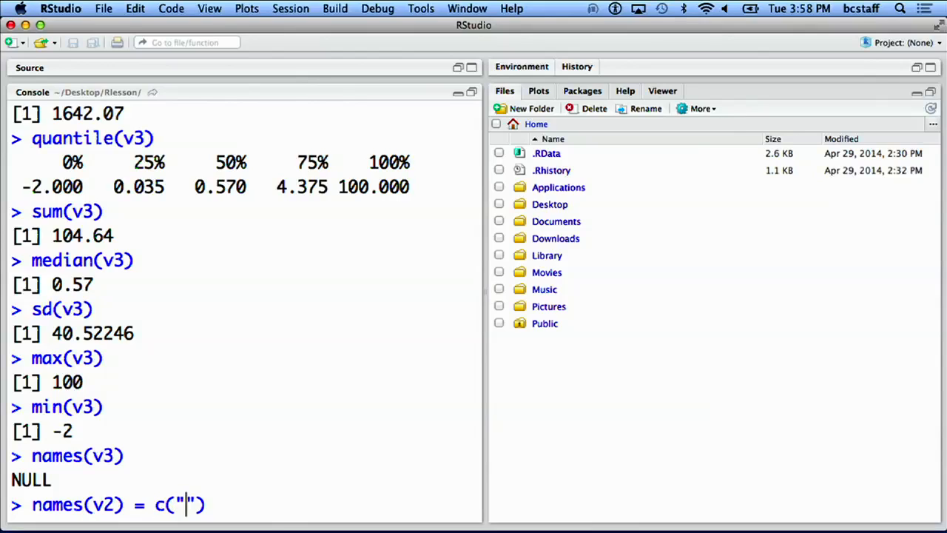
text(Cat", "Dog", "Rat)
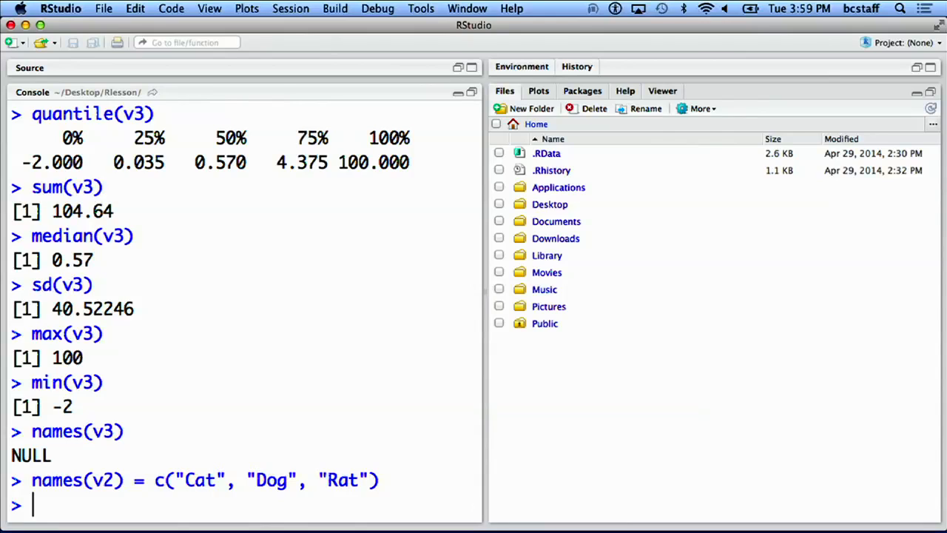
text(v)
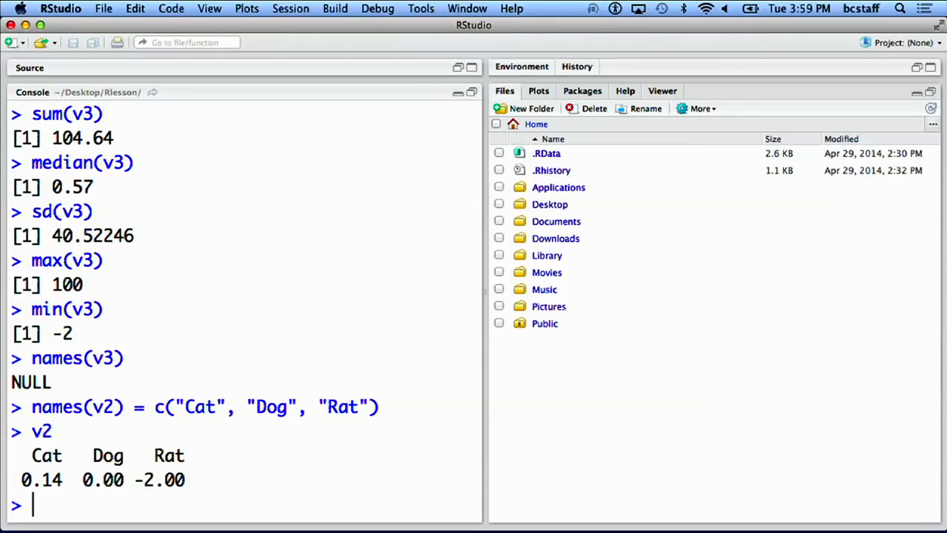
text(names(v))
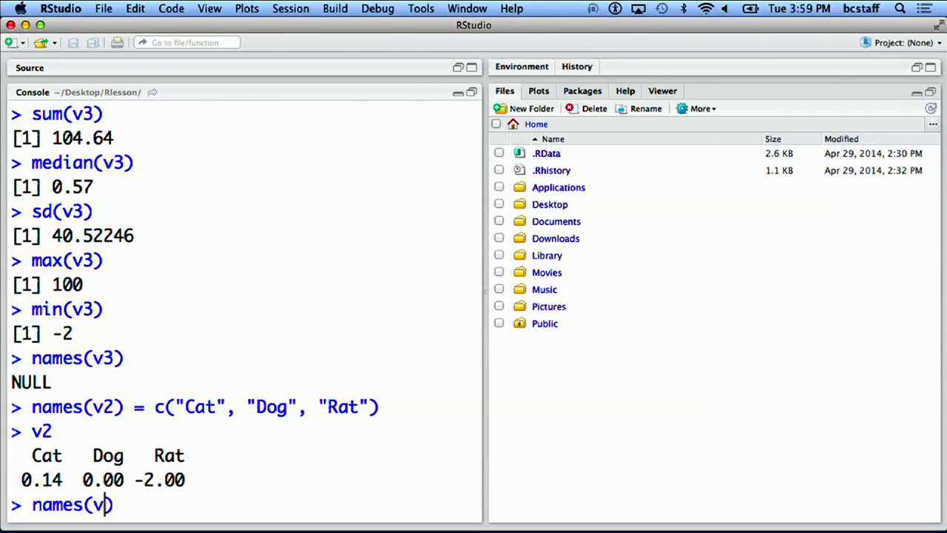